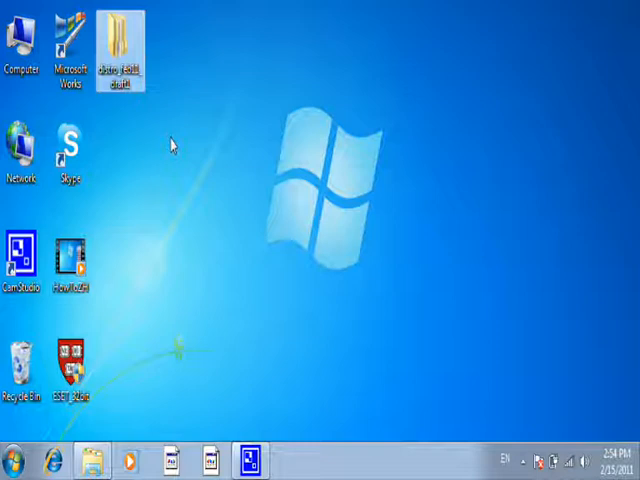
pyautogui.moveTo(120, 40)
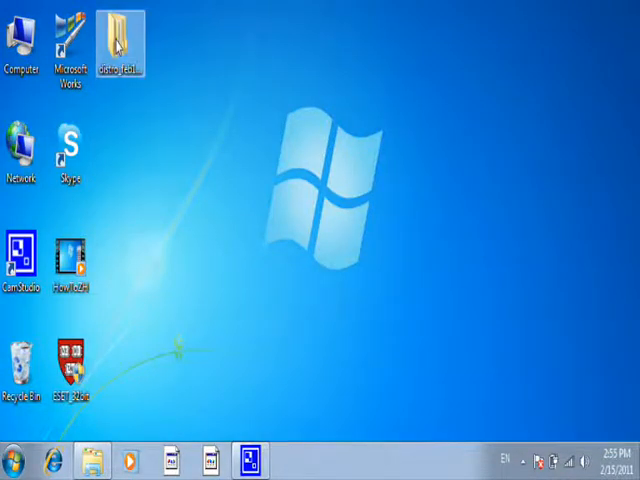
# Navigate from the distro_feb11_draft1 desktop folder through distro_feb11 into the installers folder.
pyautogui.doubleClick(120, 36)
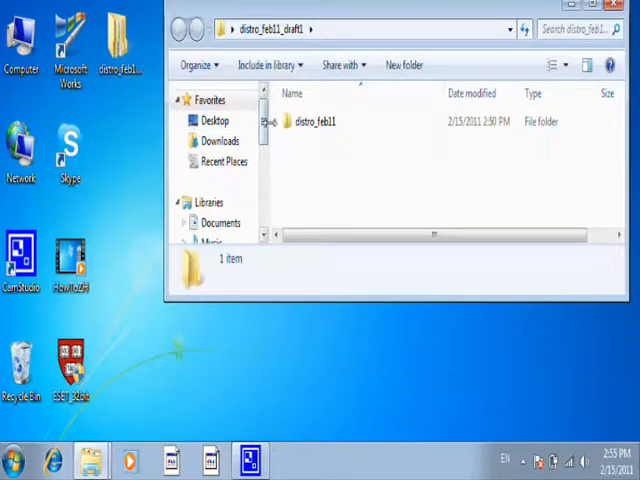
pyautogui.click(316, 120)
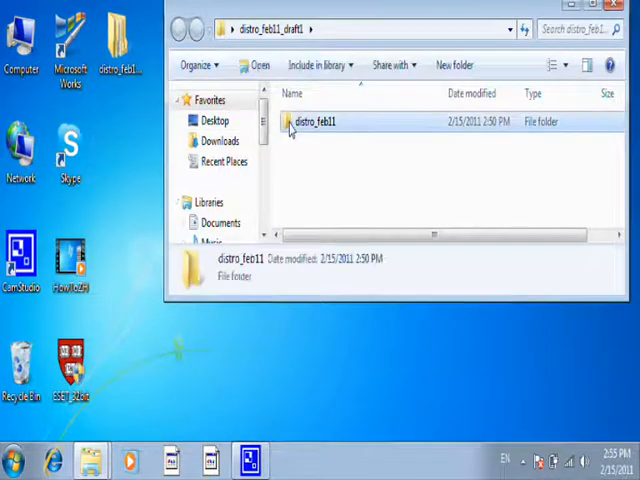
pyautogui.doubleClick(312, 120)
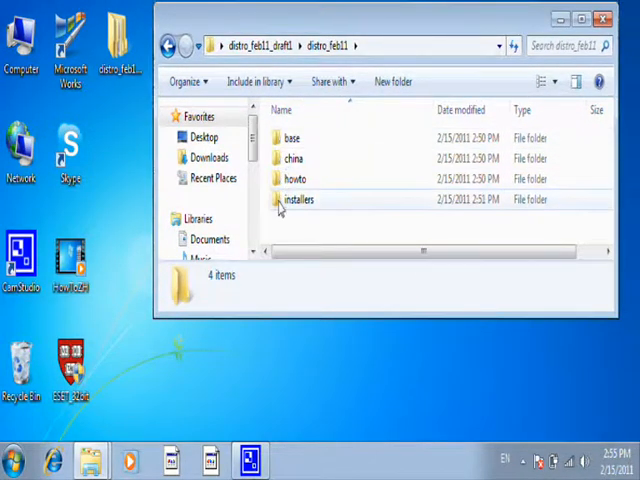
pyautogui.doubleClick(298, 200)
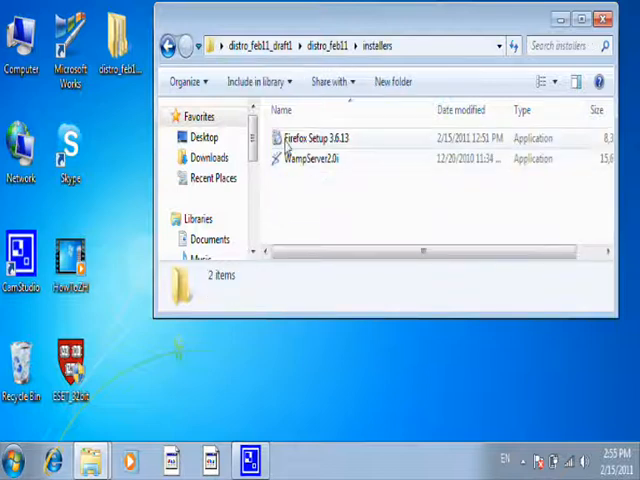
pyautogui.moveTo(310, 160)
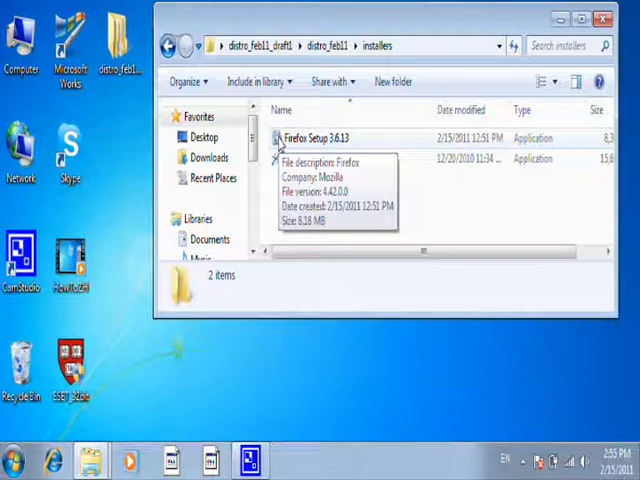
pyautogui.doubleClick(316, 138)
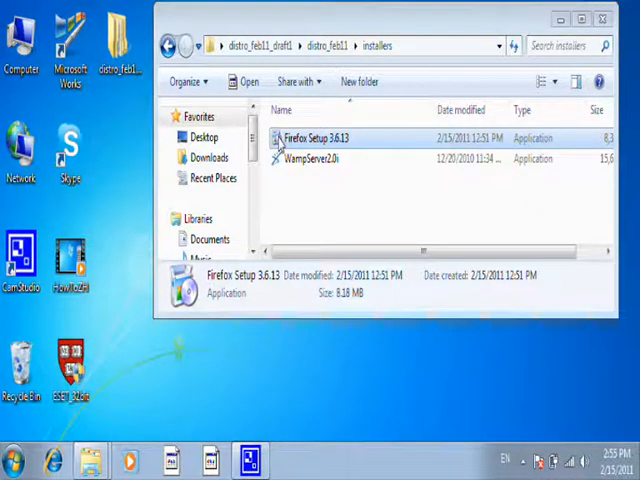
pyautogui.doubleClick(310, 158)
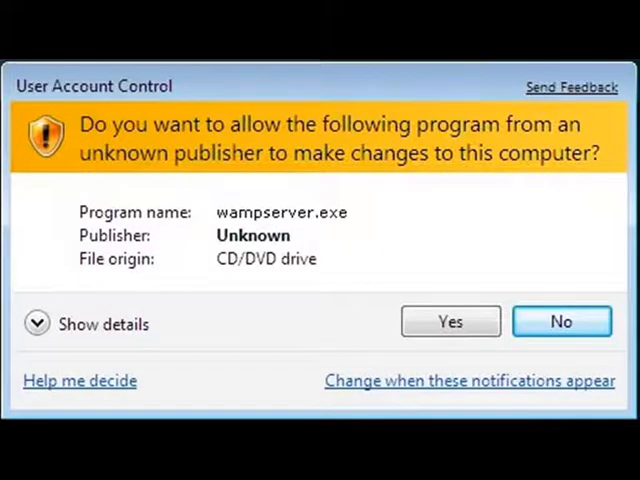
pyautogui.click(560, 320)
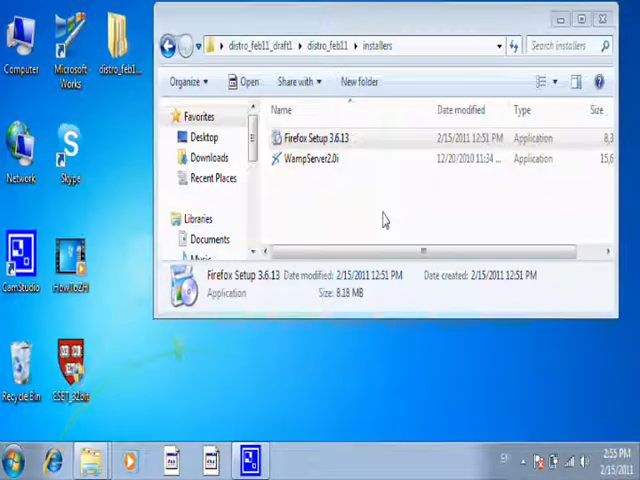
# Run Firefox Setup 3.6.13 with the Standard setup type and start the installation.
pyautogui.doubleClick(314, 136)
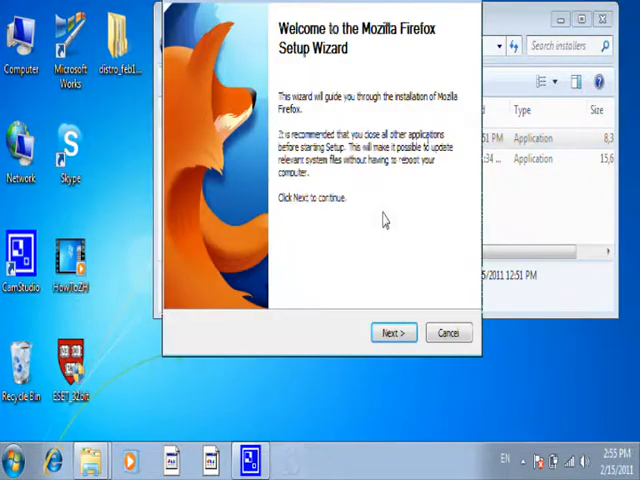
pyautogui.moveTo(336, 168)
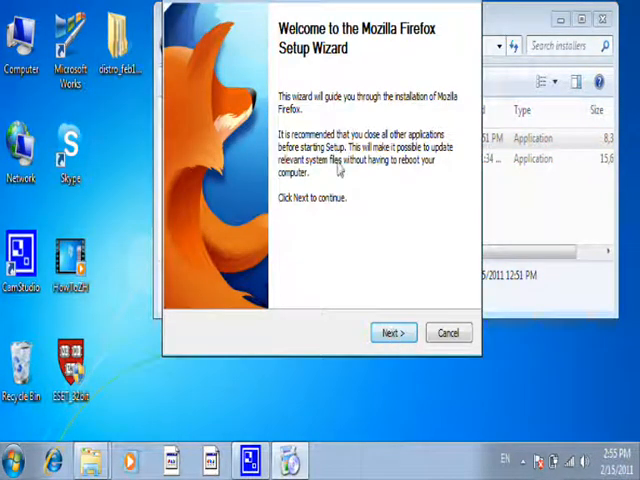
pyautogui.click(392, 332)
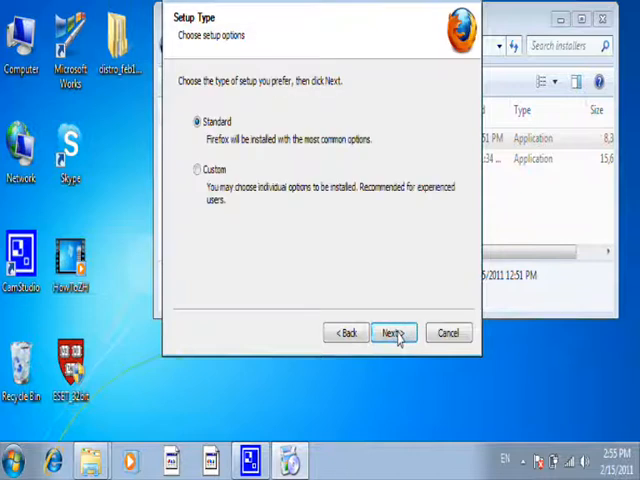
pyautogui.click(392, 332)
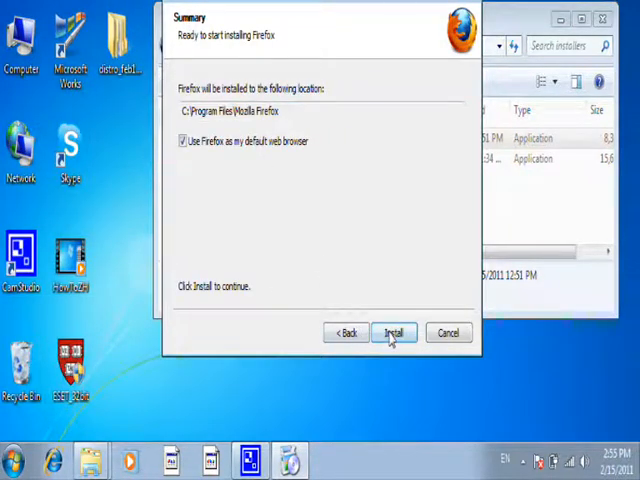
pyautogui.click(392, 332)
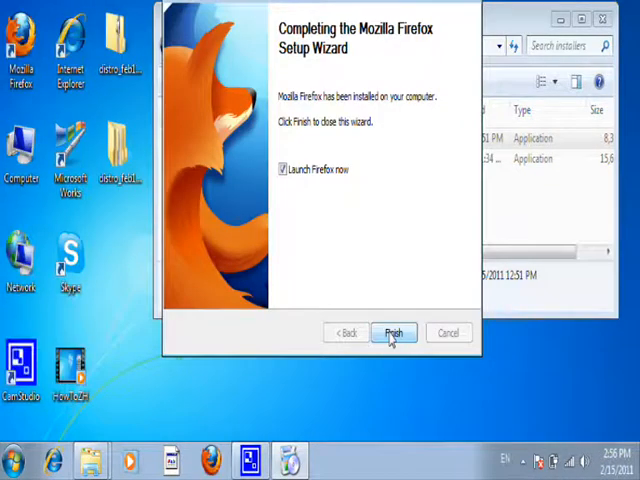
# Finish the wizard to launch Firefox, choosing not to import any browser data.
pyautogui.click(392, 332)
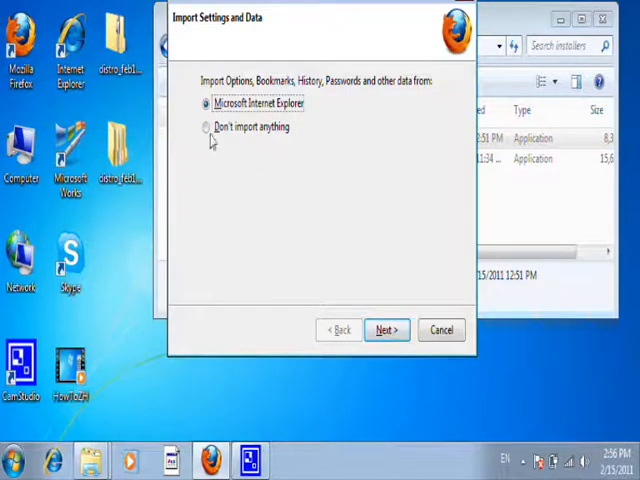
pyautogui.click(440, 330)
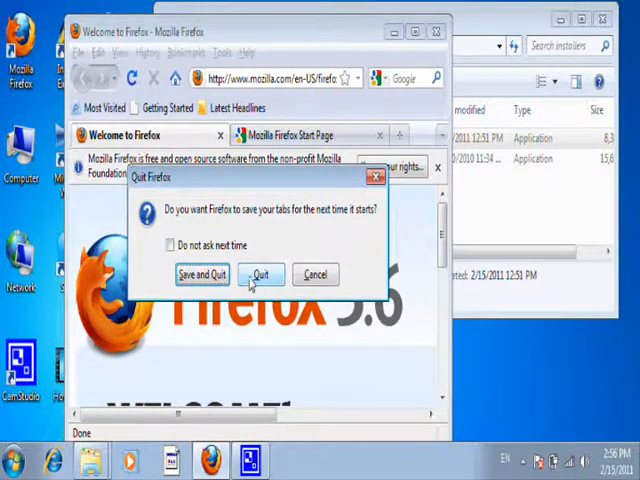
# Quit Firefox and launch the WampServer2.0i installer, allowing it through the UAC prompt.
pyautogui.click(260, 274)
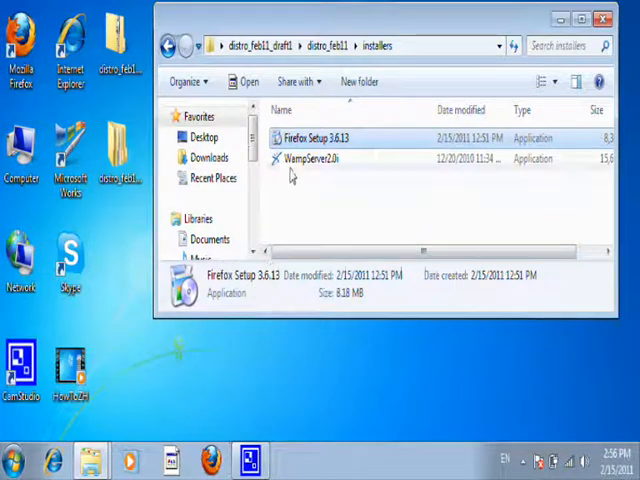
pyautogui.click(310, 158)
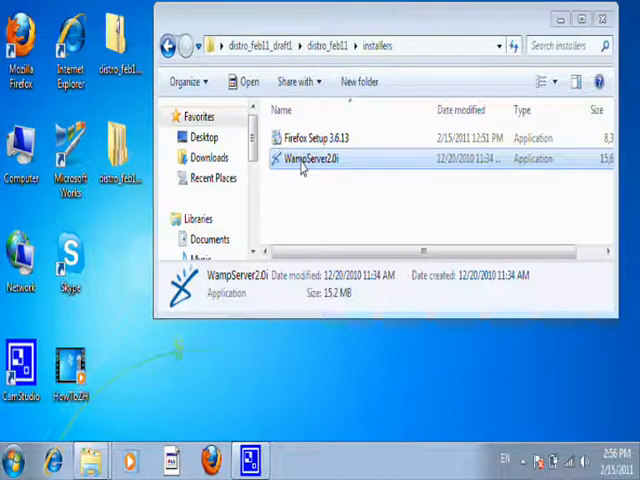
pyautogui.doubleClick(310, 158)
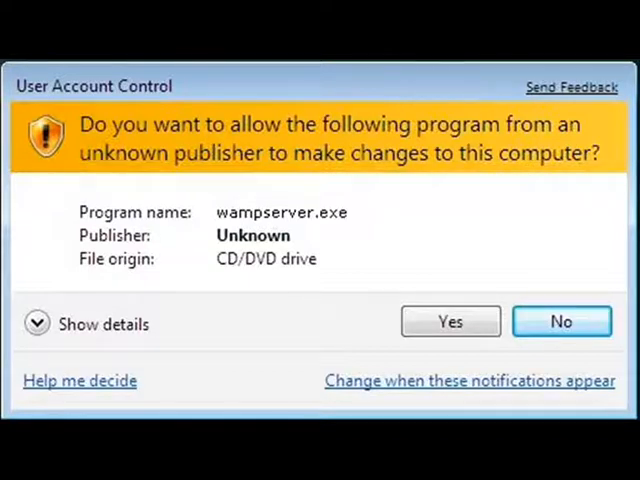
pyautogui.click(450, 320)
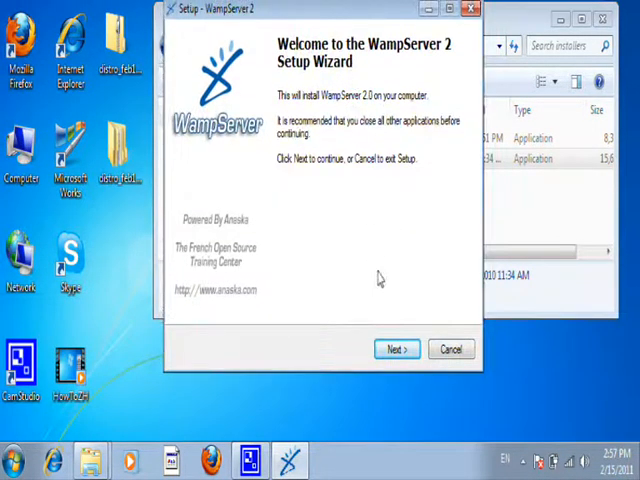
# Accept the license, keep c:\wamp as destination using the existing folder, and reach Ready to Install.
pyautogui.click(396, 348)
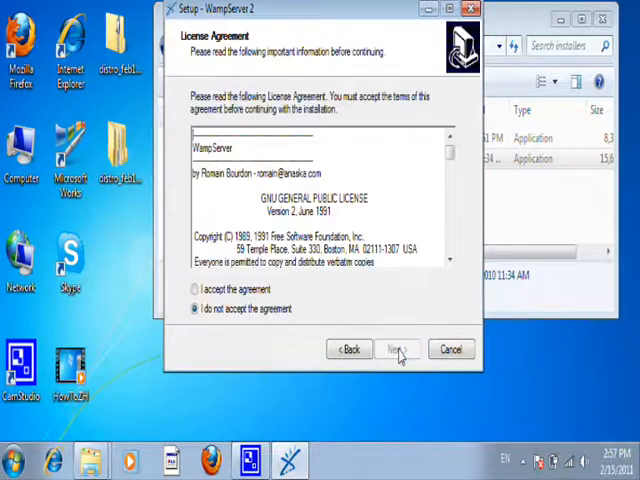
pyautogui.click(192, 288)
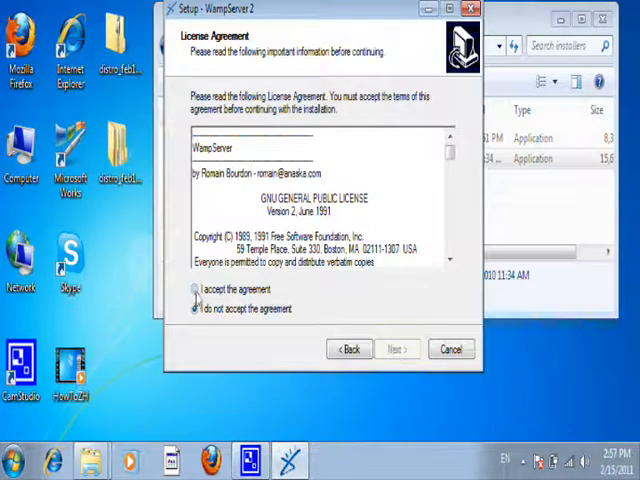
pyautogui.click(396, 348)
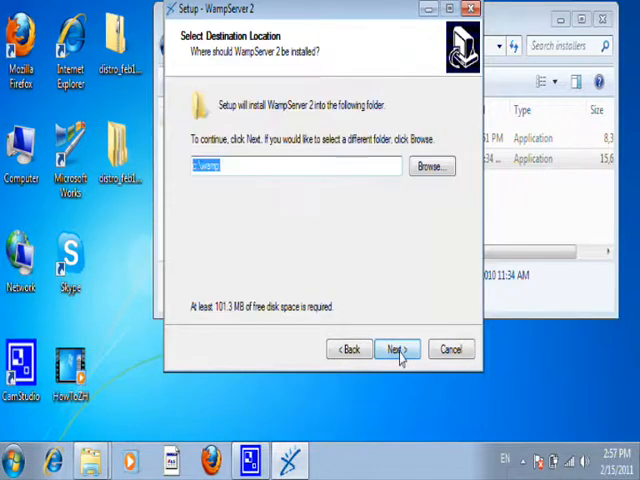
pyautogui.moveTo(240, 206)
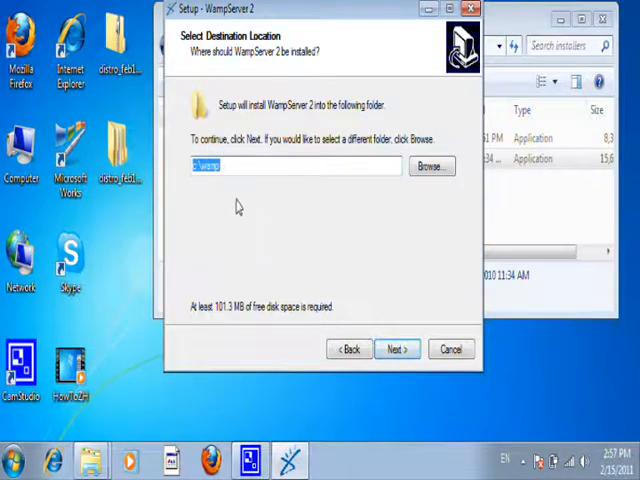
pyautogui.click(396, 348)
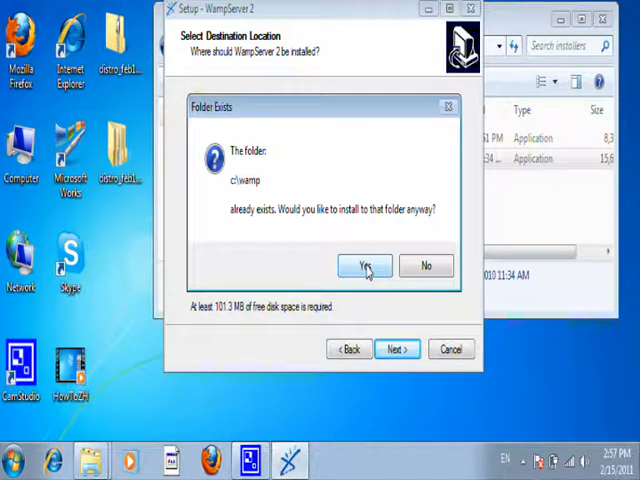
pyautogui.click(364, 266)
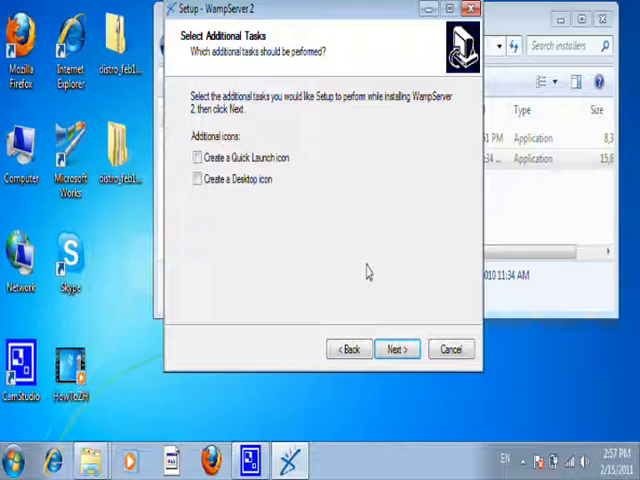
pyautogui.moveTo(236, 208)
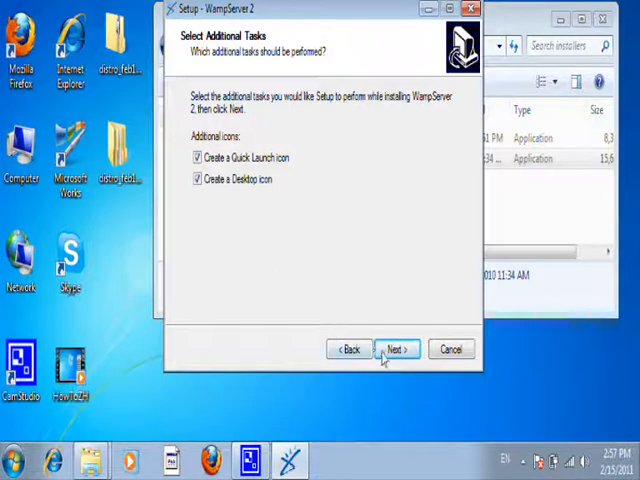
pyautogui.click(396, 348)
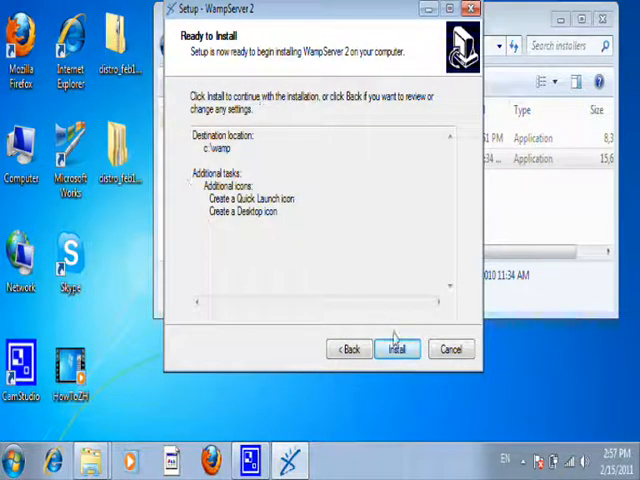
# Install WampServer with Firefox as default browser, the new homepage, and default SMTP localhost mail settings.
pyautogui.click(396, 348)
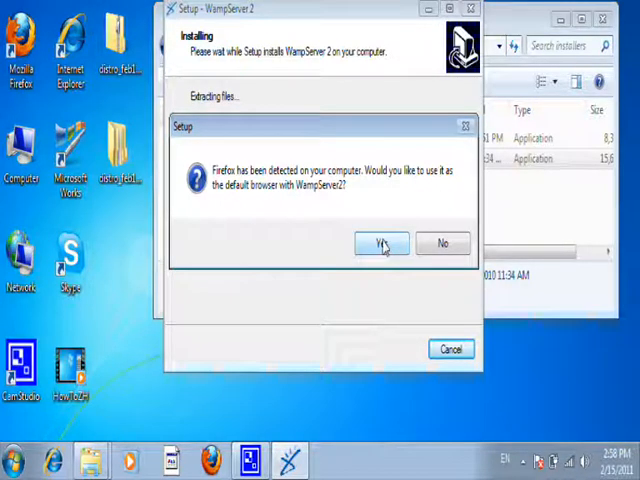
pyautogui.click(380, 244)
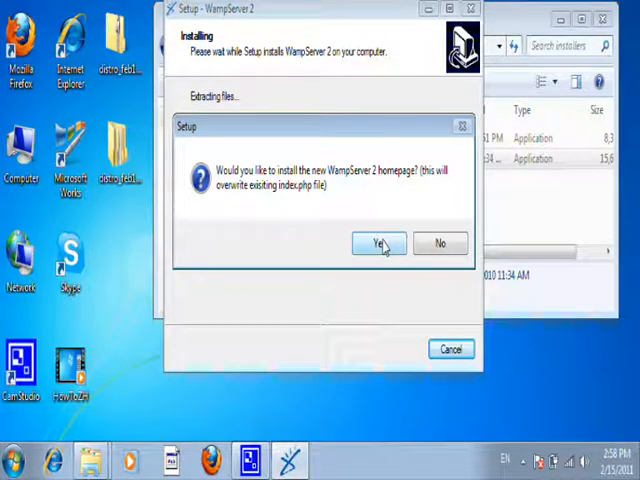
pyautogui.click(376, 244)
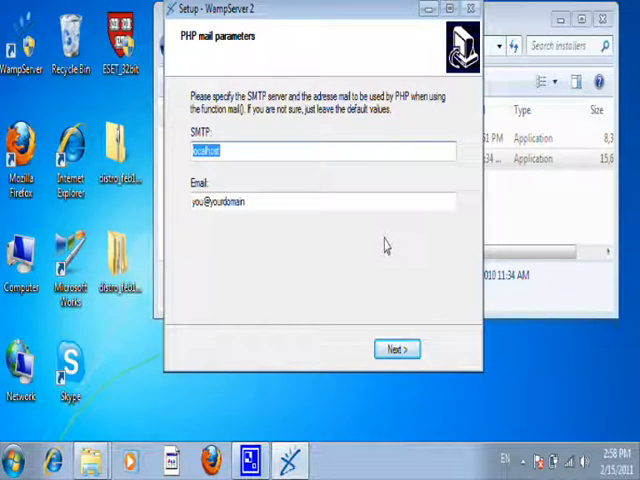
pyautogui.moveTo(316, 148)
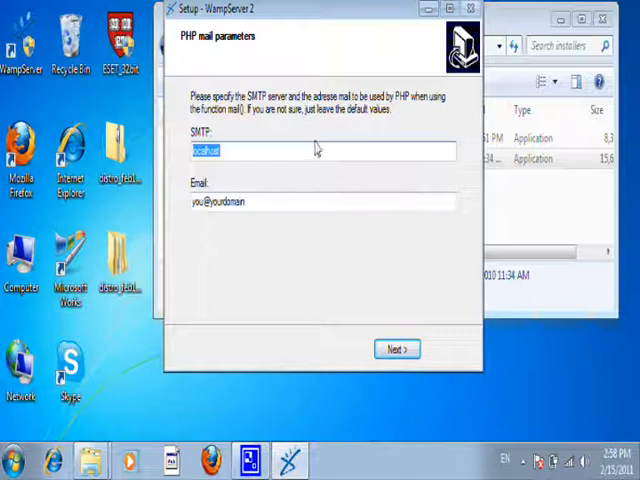
pyautogui.moveTo(224, 156)
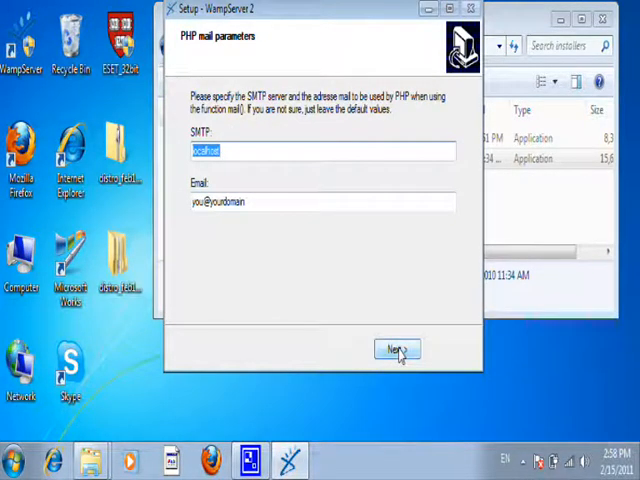
pyautogui.click(396, 348)
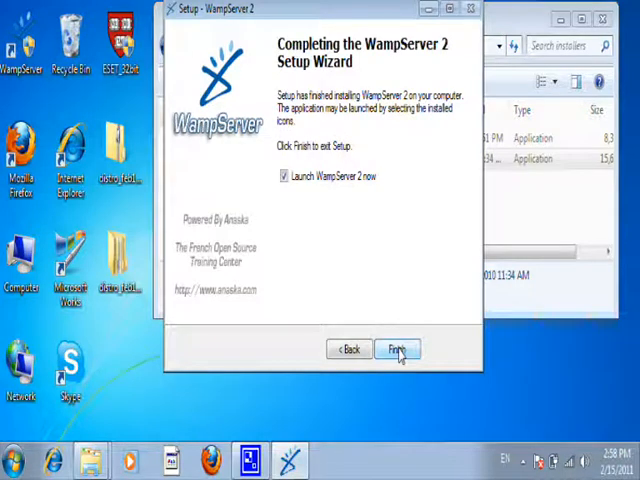
pyautogui.moveTo(324, 32)
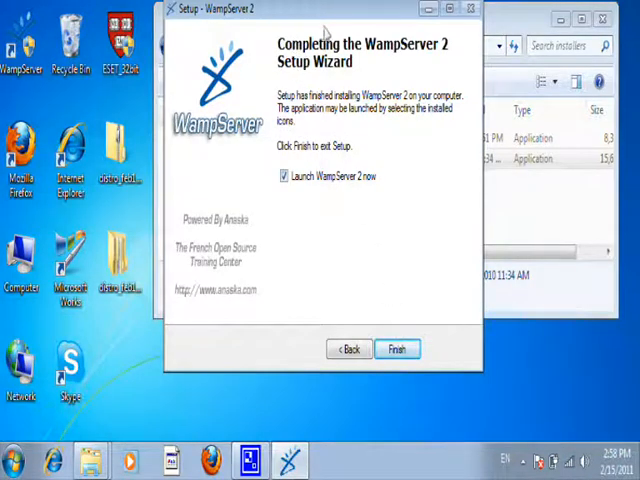
pyautogui.moveTo(288, 152)
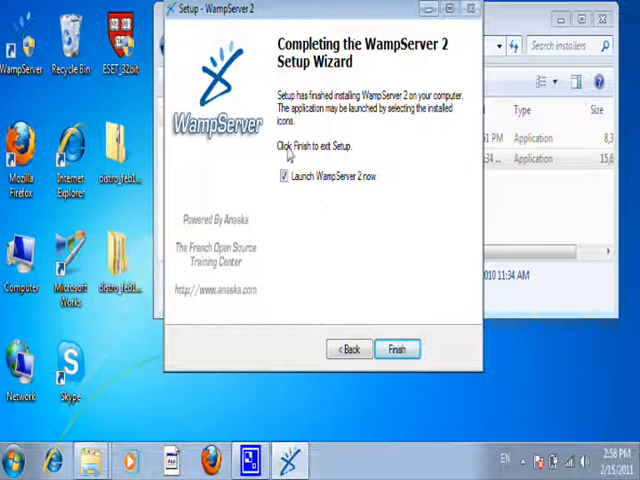
# Finish the setup wizard and start wampserver.exe, allowing it to run.
pyautogui.click(398, 348)
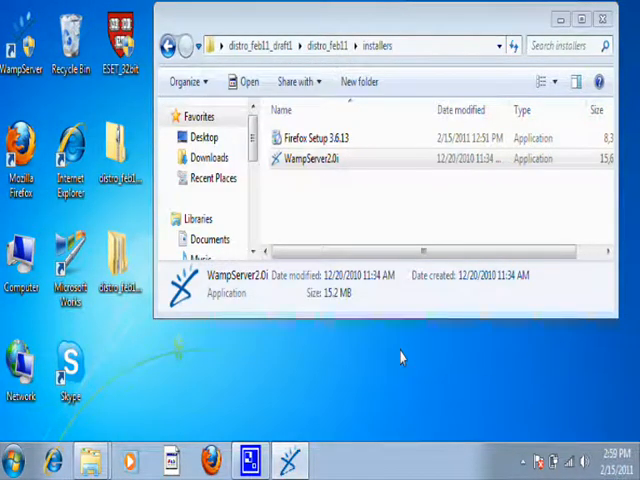
pyautogui.doubleClick(310, 160)
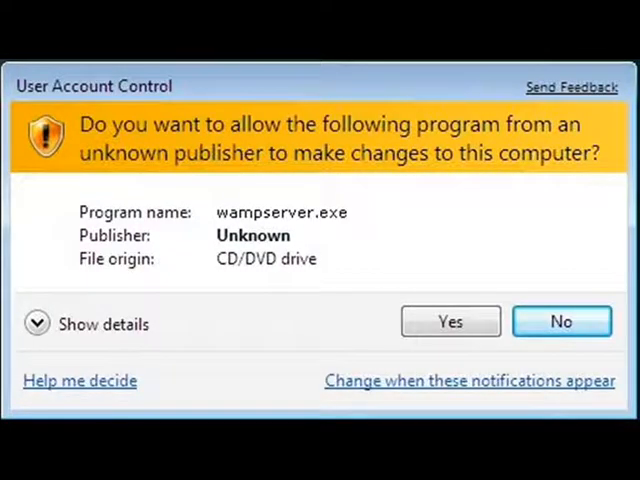
pyautogui.click(560, 320)
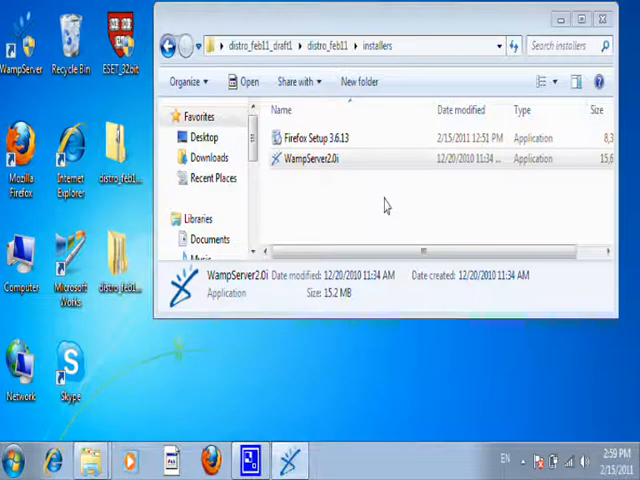
pyautogui.click(310, 158)
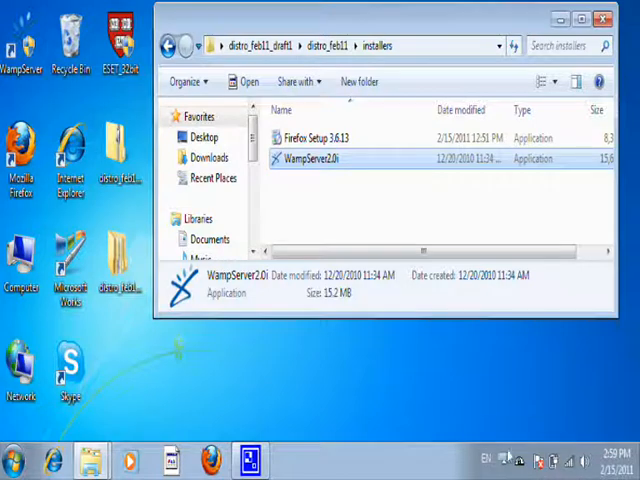
pyautogui.moveTo(520, 460)
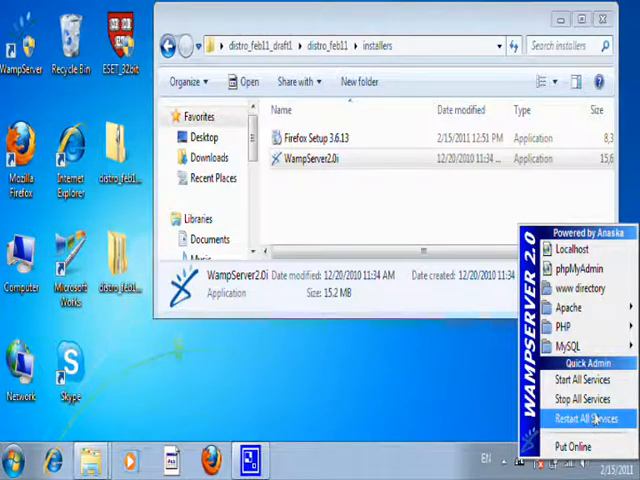
# From the WampServer tray menu, go to PHP > PHP settings to turn off display errors.
pyautogui.click(564, 346)
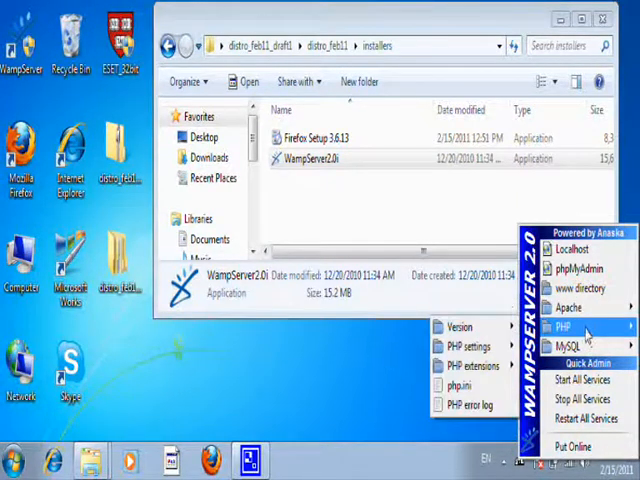
pyautogui.moveTo(572, 346)
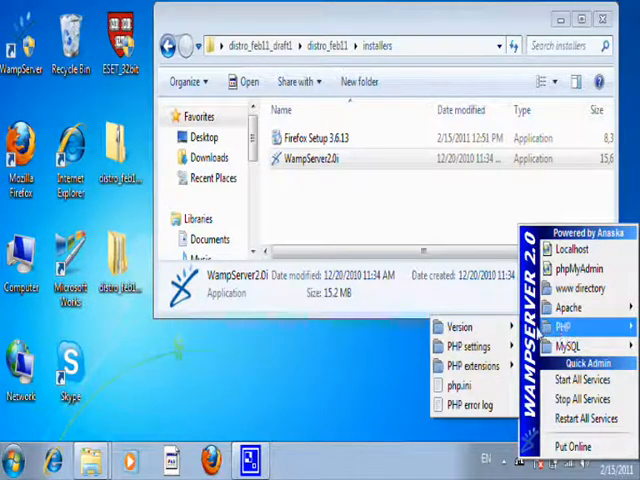
pyautogui.click(468, 344)
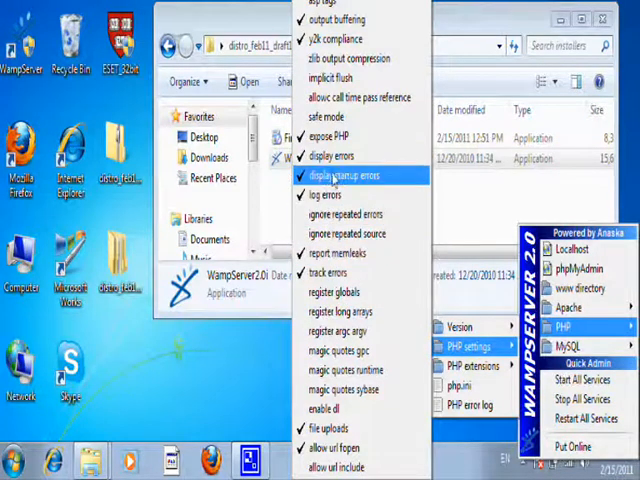
pyautogui.moveTo(330, 156)
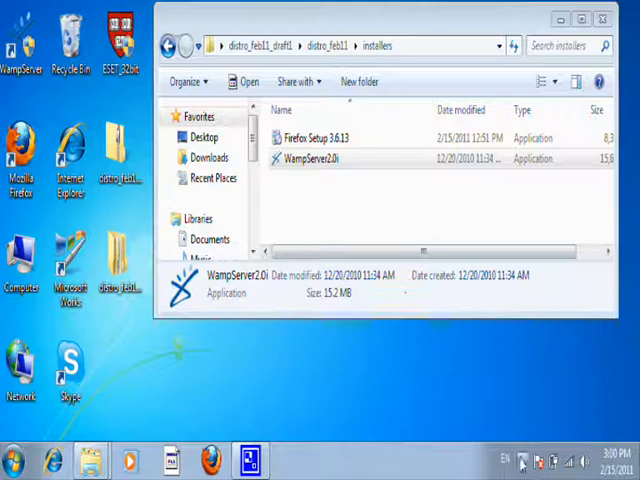
pyautogui.moveTo(520, 460)
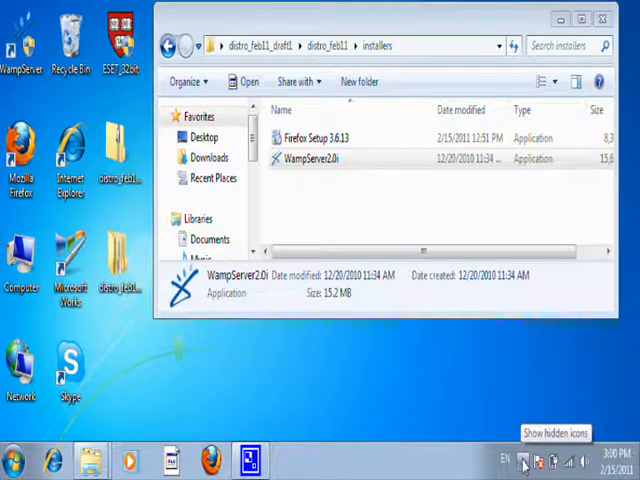
pyautogui.click(522, 460)
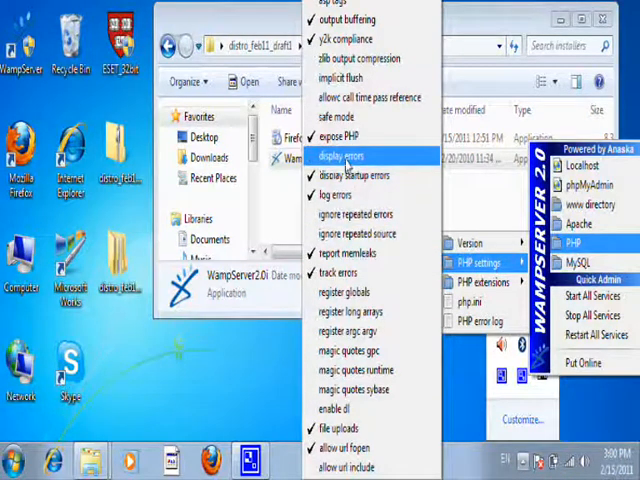
pyautogui.moveTo(358, 176)
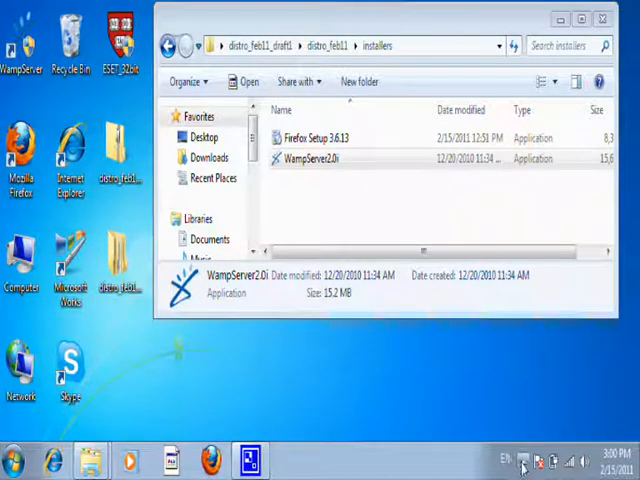
pyautogui.click(520, 460)
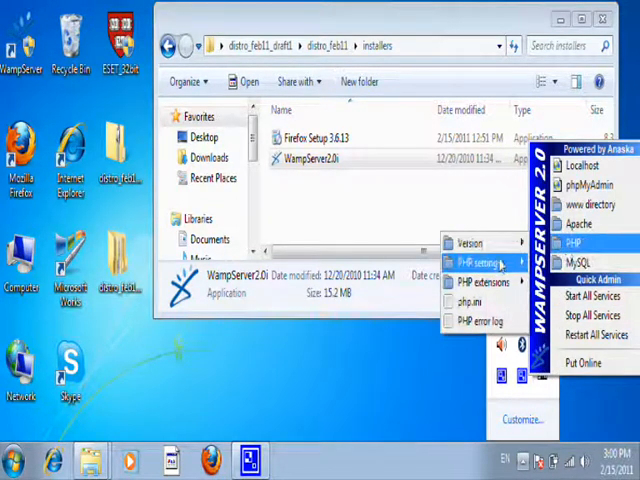
pyautogui.click(478, 262)
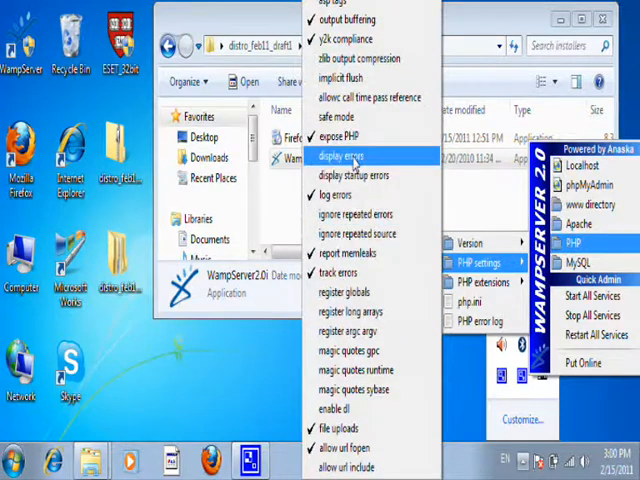
pyautogui.moveTo(464, 392)
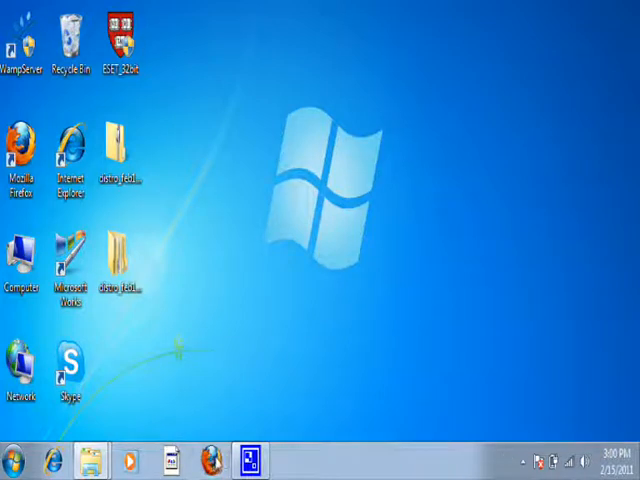
pyautogui.moveTo(284, 364)
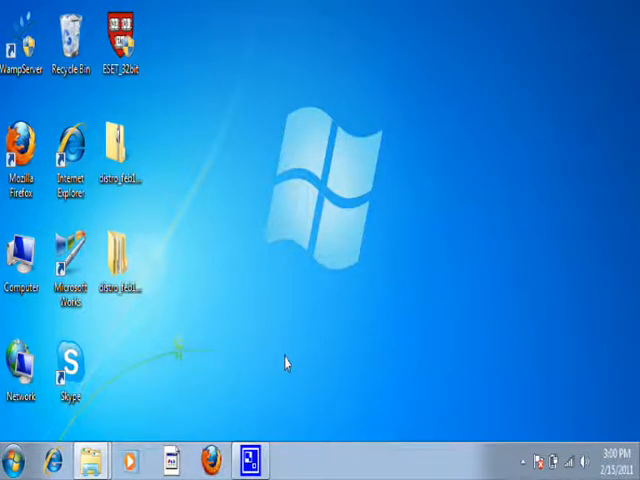
pyautogui.moveTo(310, 340)
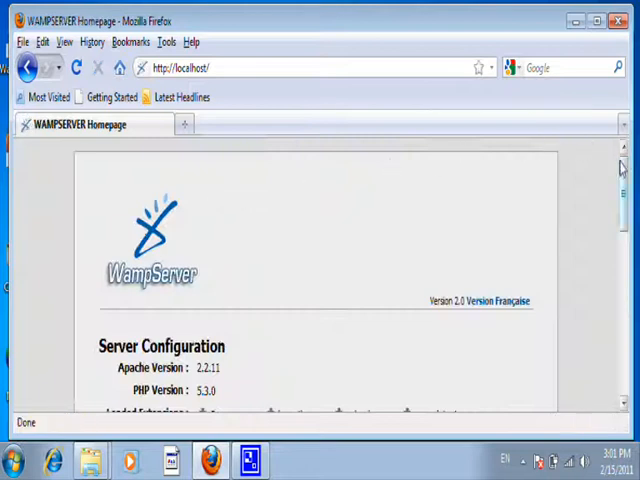
# Open phpMyAdmin from the Tools list on the localhost page, then bring up the WampServer control menu.
pyautogui.scroll(-3)
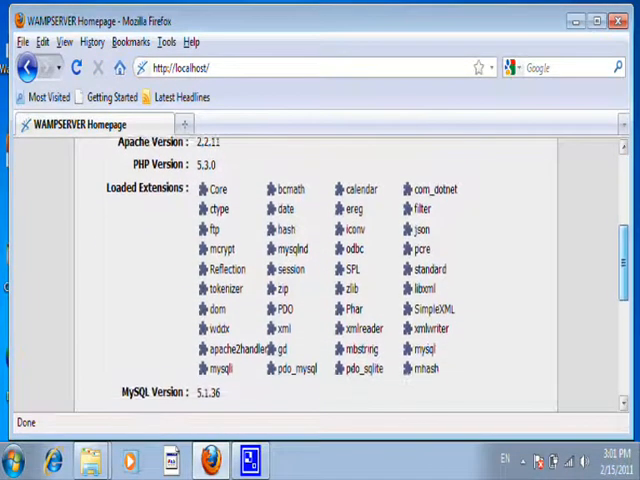
pyautogui.scroll(3)
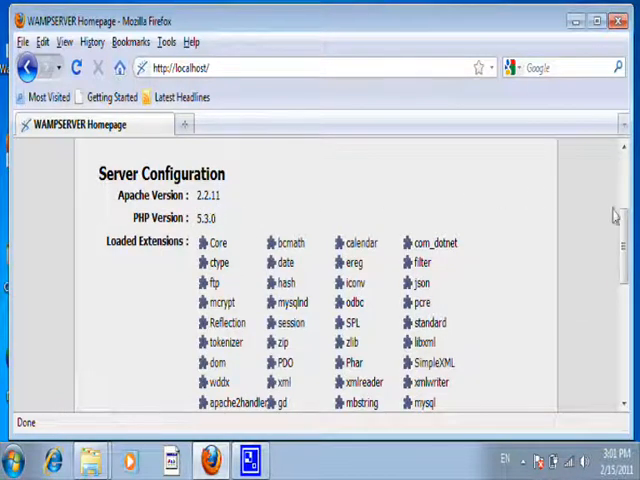
pyautogui.scroll(-3)
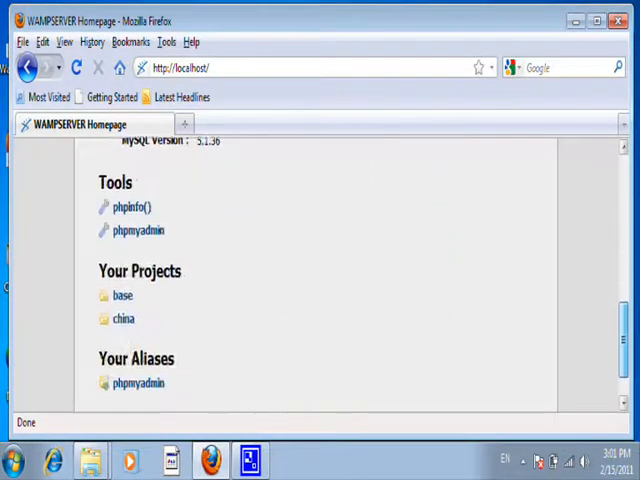
pyautogui.scroll(3)
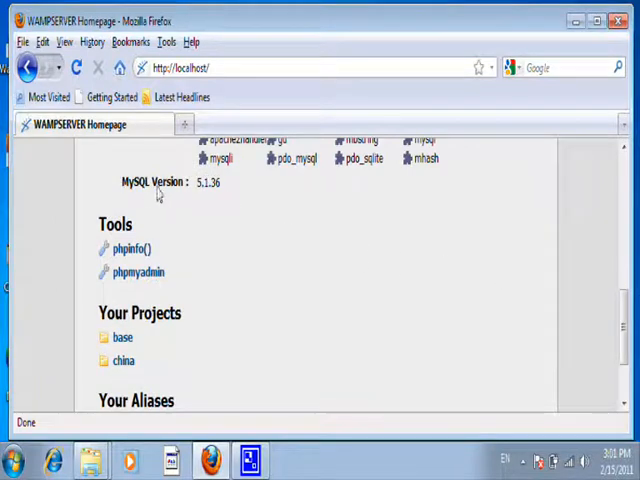
pyautogui.moveTo(128, 248)
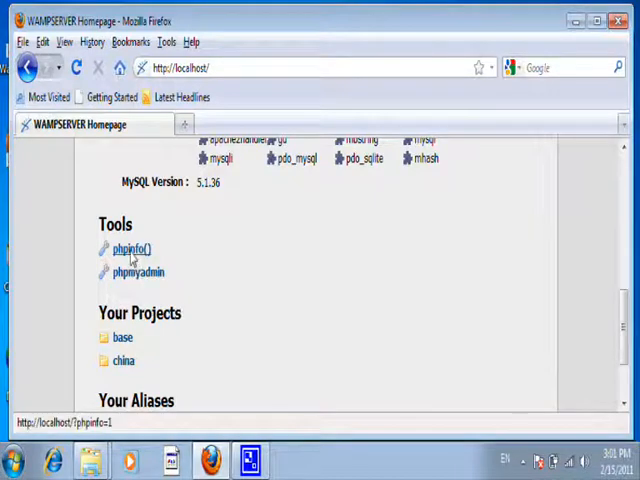
pyautogui.moveTo(136, 272)
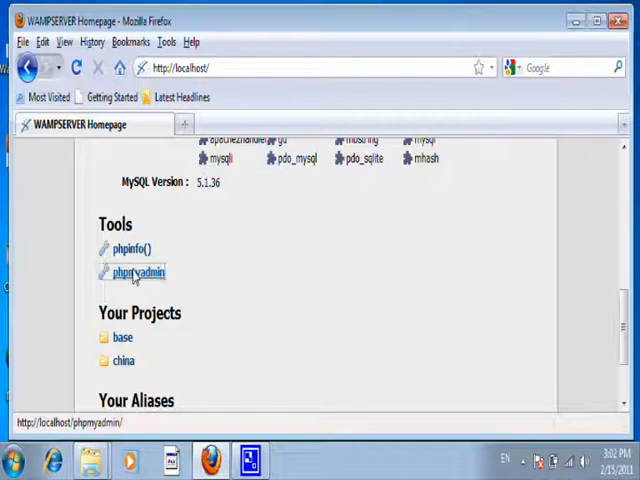
pyautogui.click(136, 272)
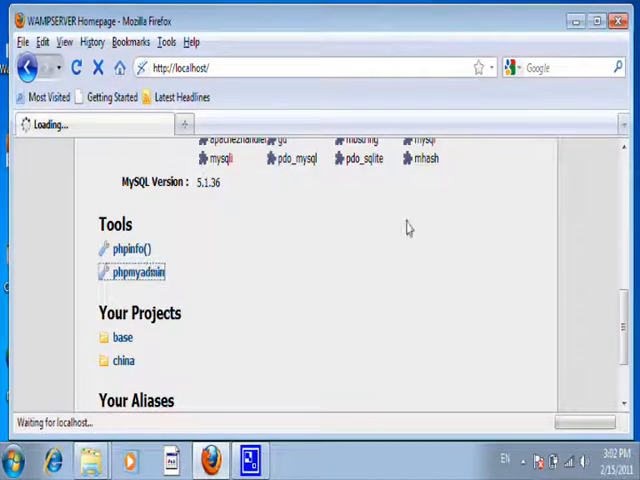
pyautogui.click(136, 272)
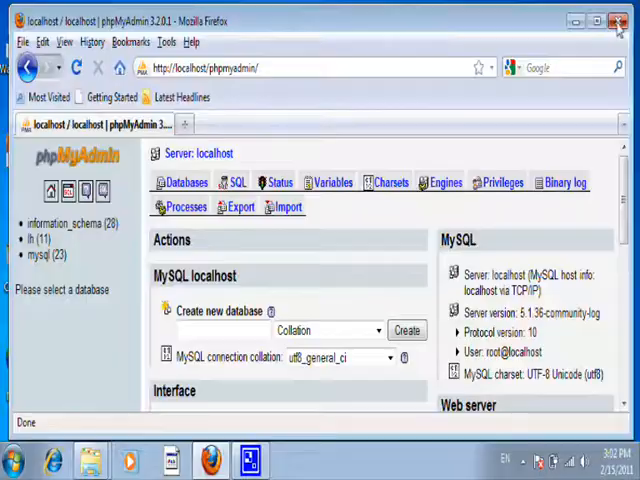
pyautogui.click(618, 20)
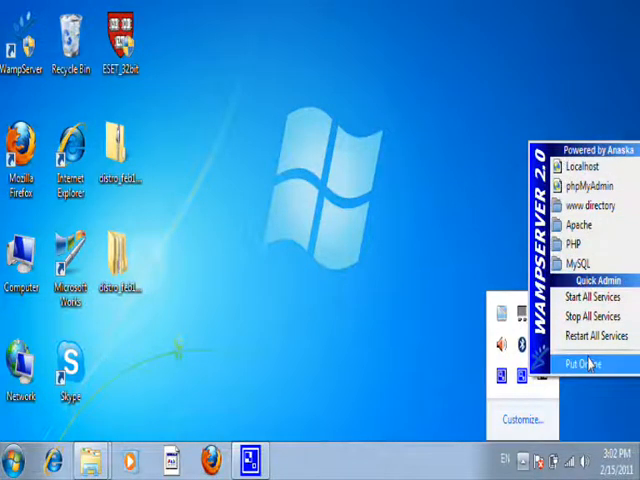
pyautogui.moveTo(600, 400)
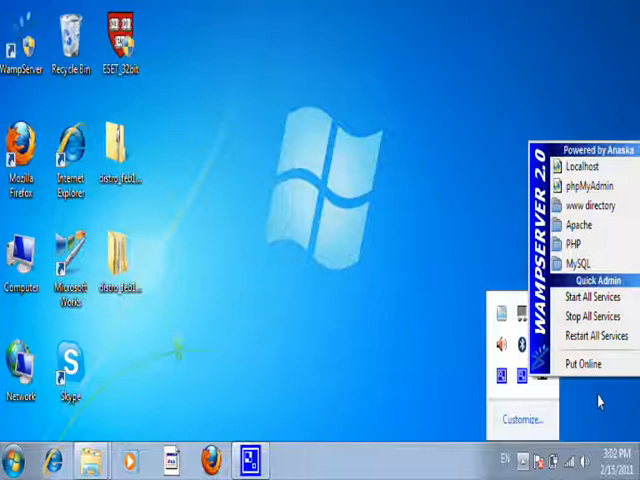